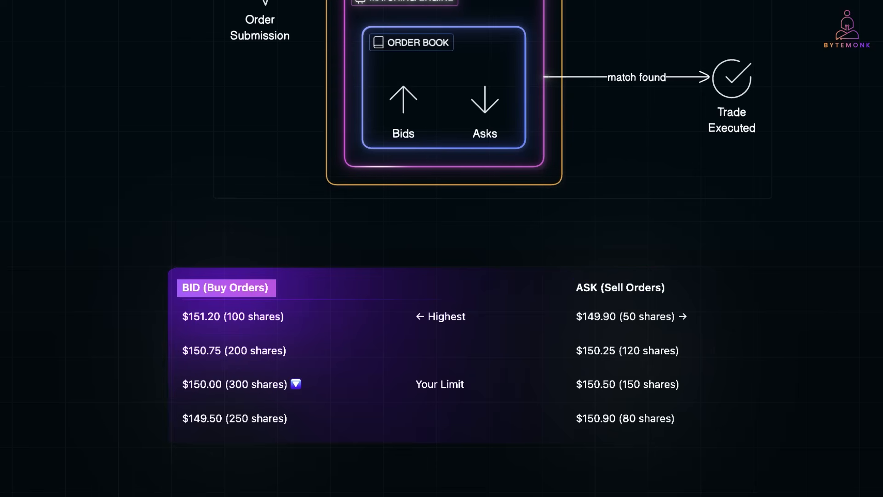
scroll(down, 3)
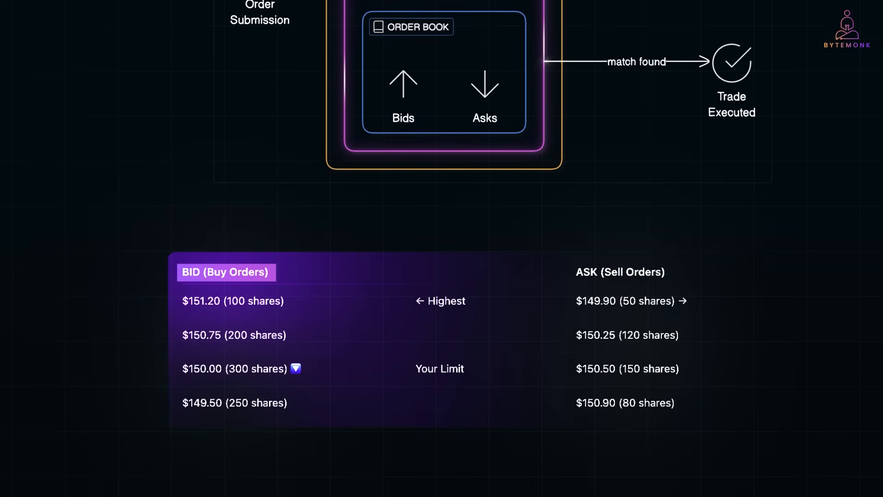